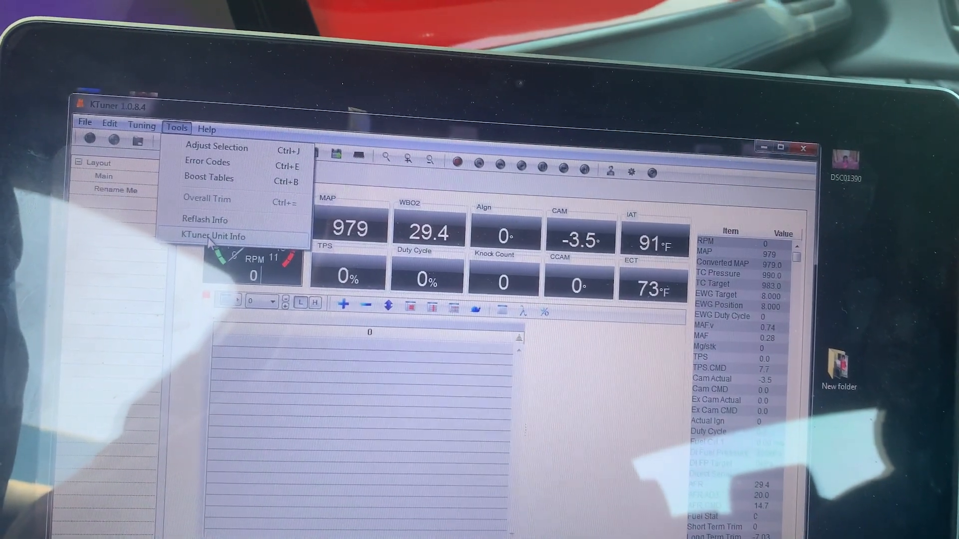
# View the KTuner unit info, then start Return To Factory from the Tuning commands
pyautogui.click(214, 236)
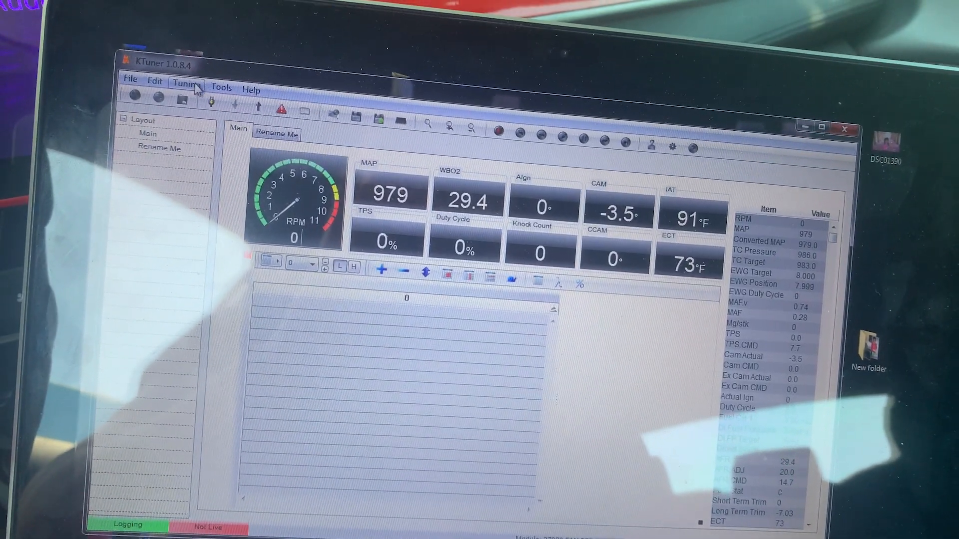
pyautogui.click(187, 83)
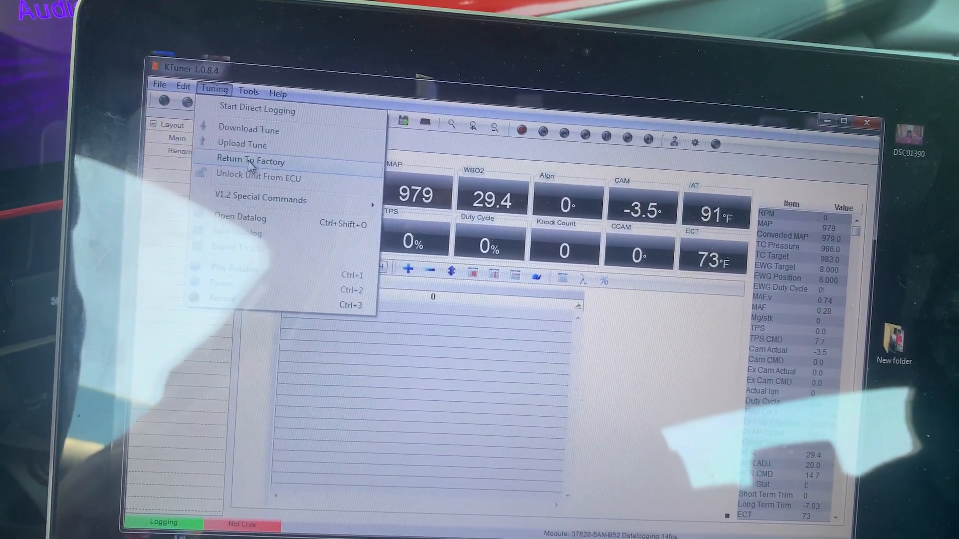
pyautogui.click(250, 162)
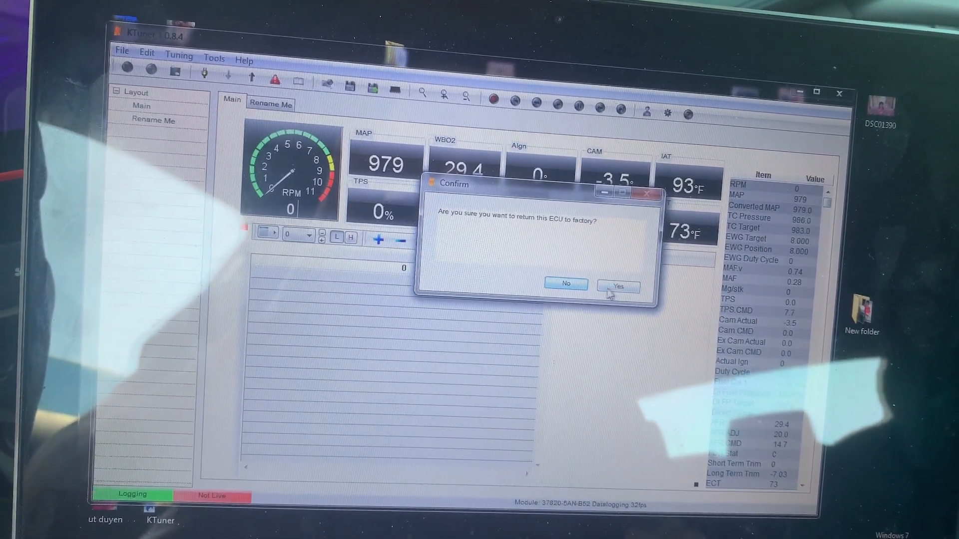
# Confirm the factory return and let it run to the key-cycle prompt (total time 6.9)
pyautogui.click(617, 287)
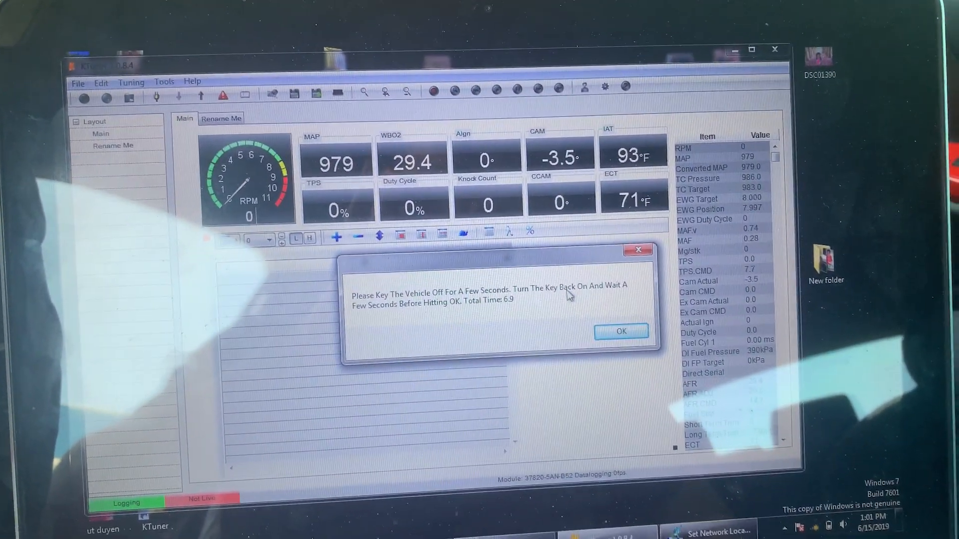
# Acknowledge the key cycle so KTuner finishes and unlocks the unit from the vehicle
pyautogui.click(620, 331)
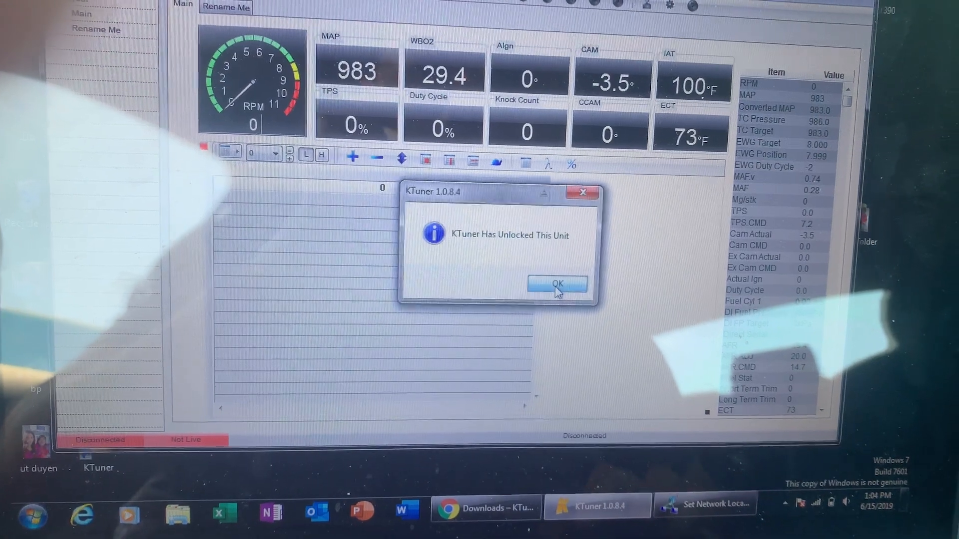
# Acknowledge the unlock notice and cancel locking the unit to this ECU
pyautogui.click(556, 283)
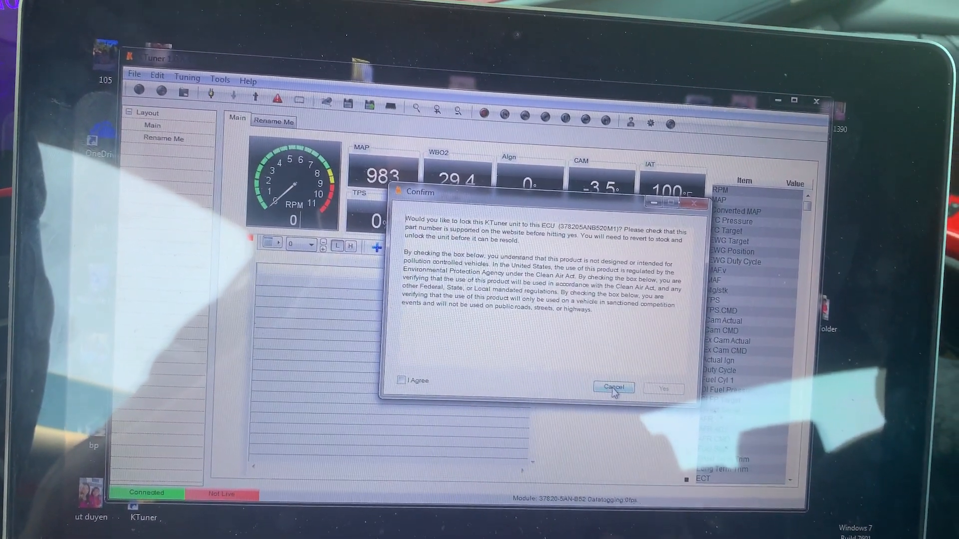
pyautogui.click(613, 387)
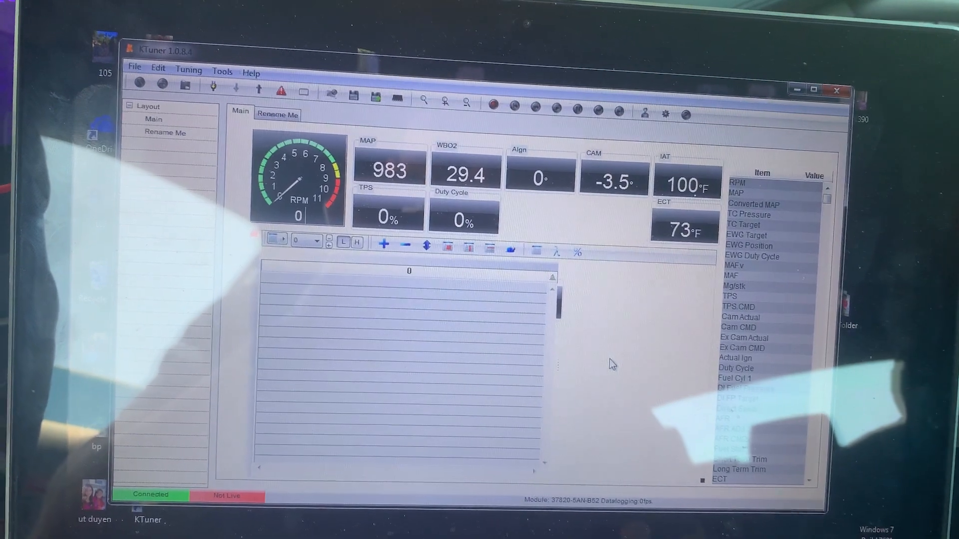